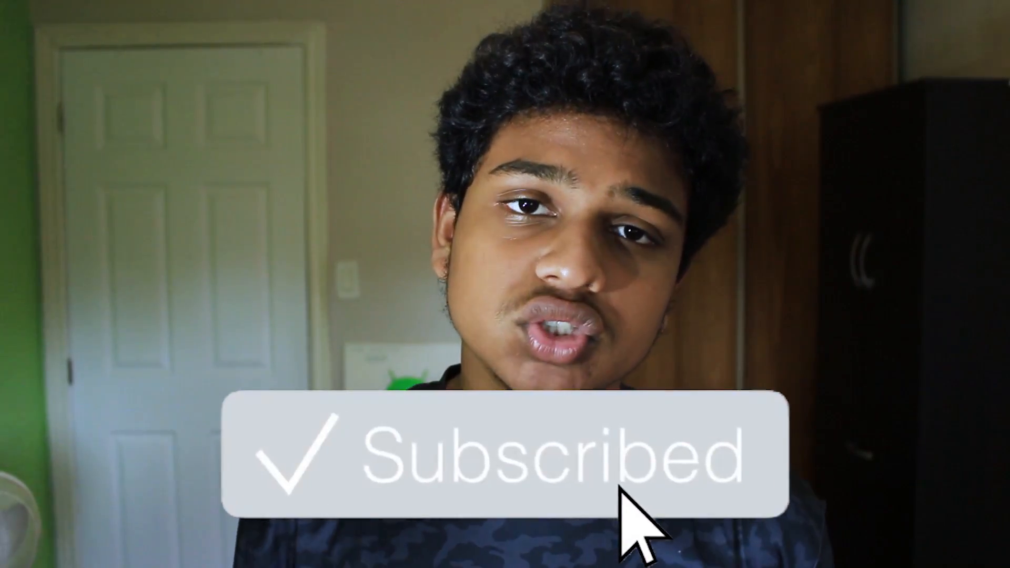
# Let the outro play until the notification popup shows all notifications checked
pyautogui.click(502, 451)
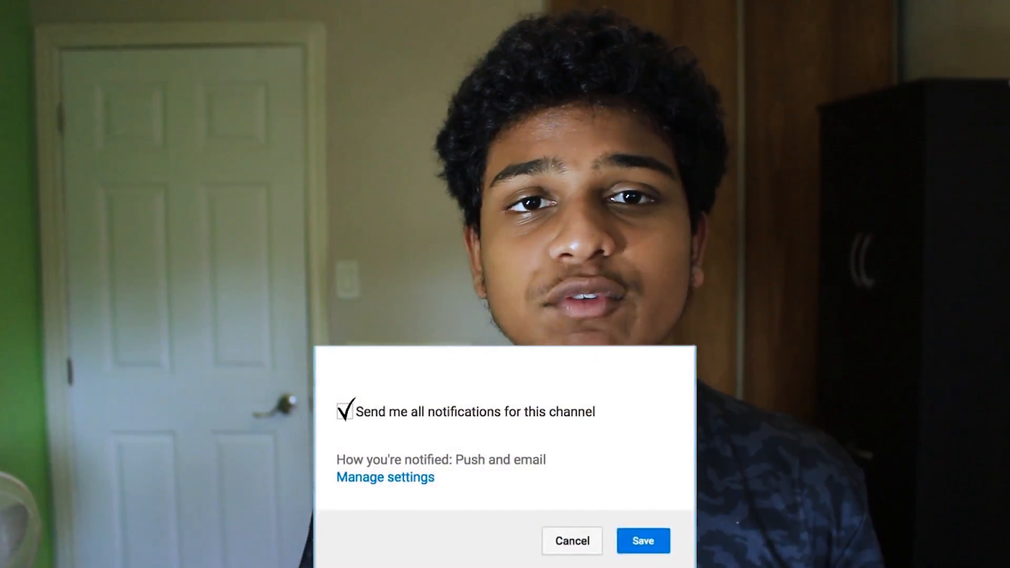